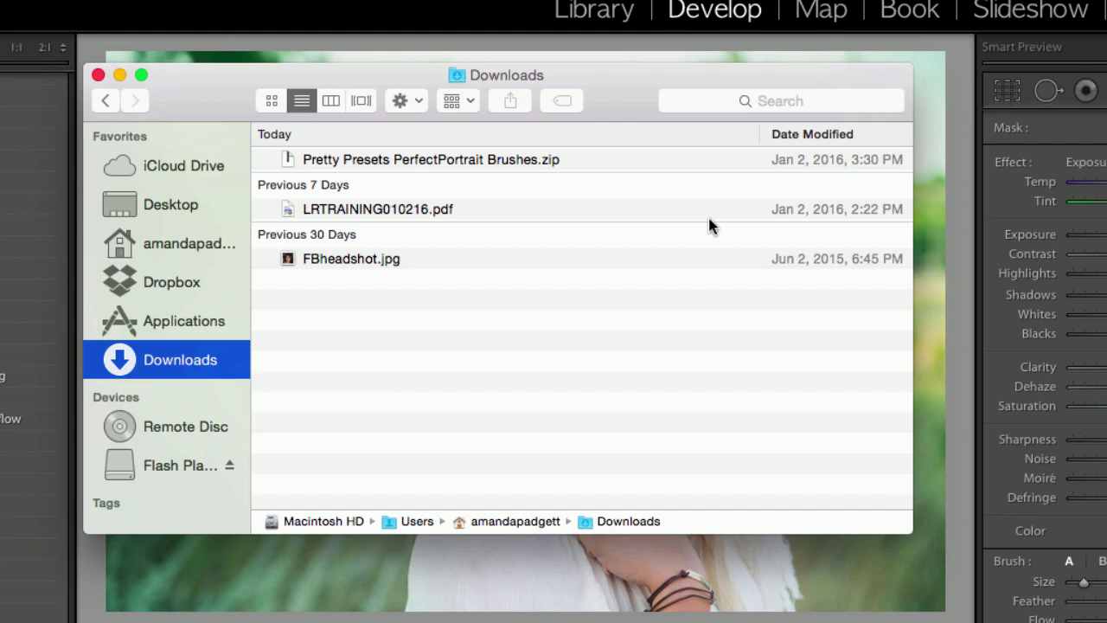
{"action": "mouse_move", "coordinate": [181, 389]}
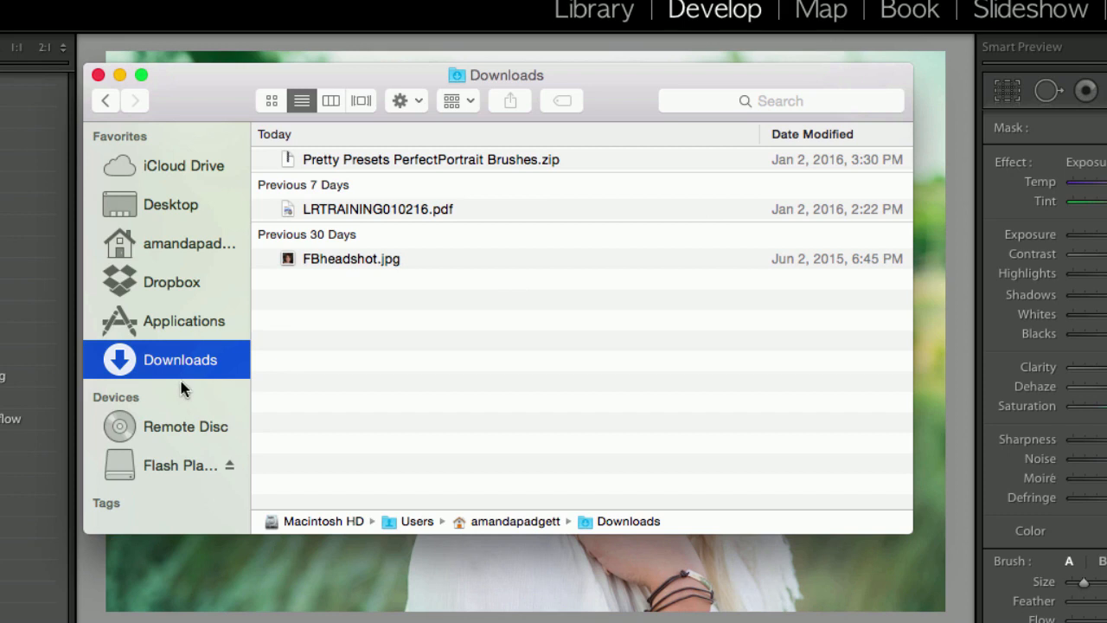
Move the PerfectPortrait Brushes zip from Downloads onto the Desktop and view it there
{"action": "left_click", "coordinate": [429, 159]}
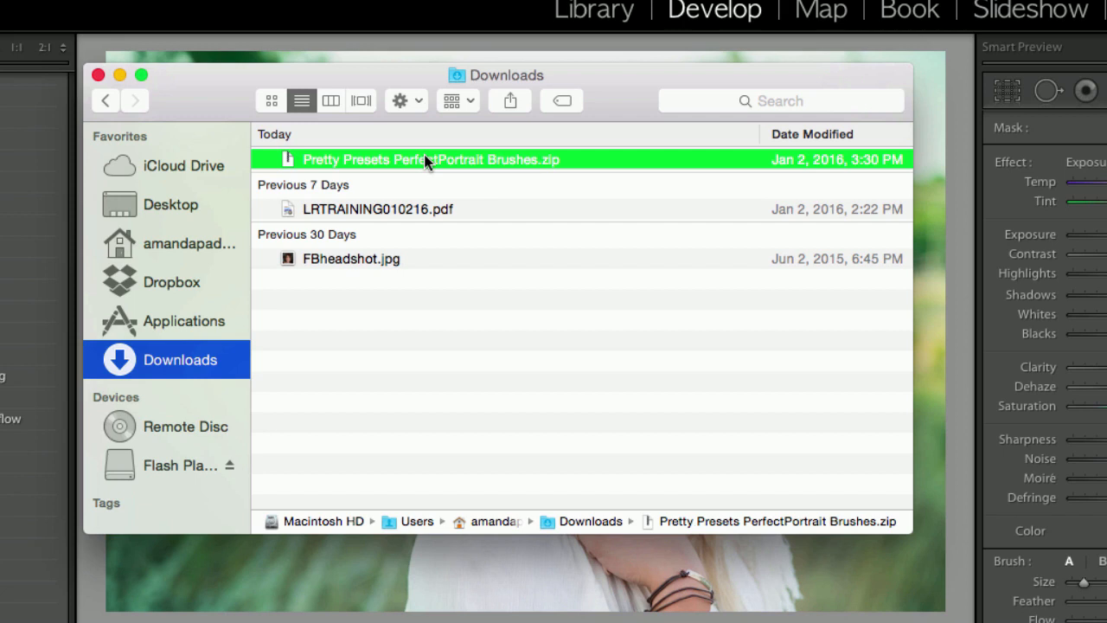
{"action": "left_click_drag", "start_coordinate": [424, 159], "coordinate": [259, 190]}
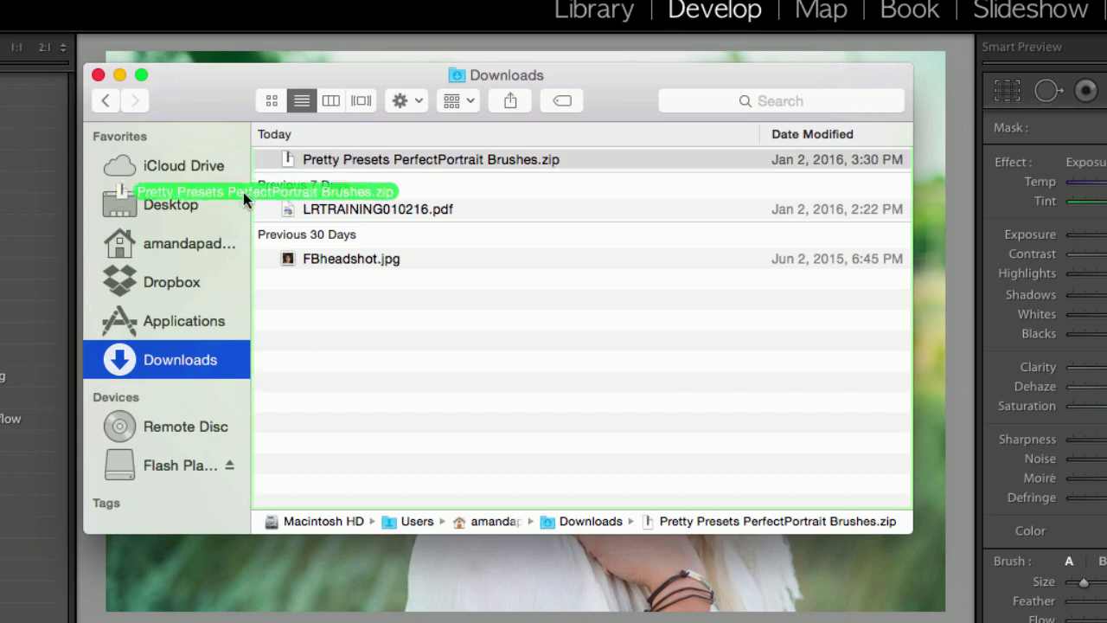
{"action": "left_click", "coordinate": [169, 204]}
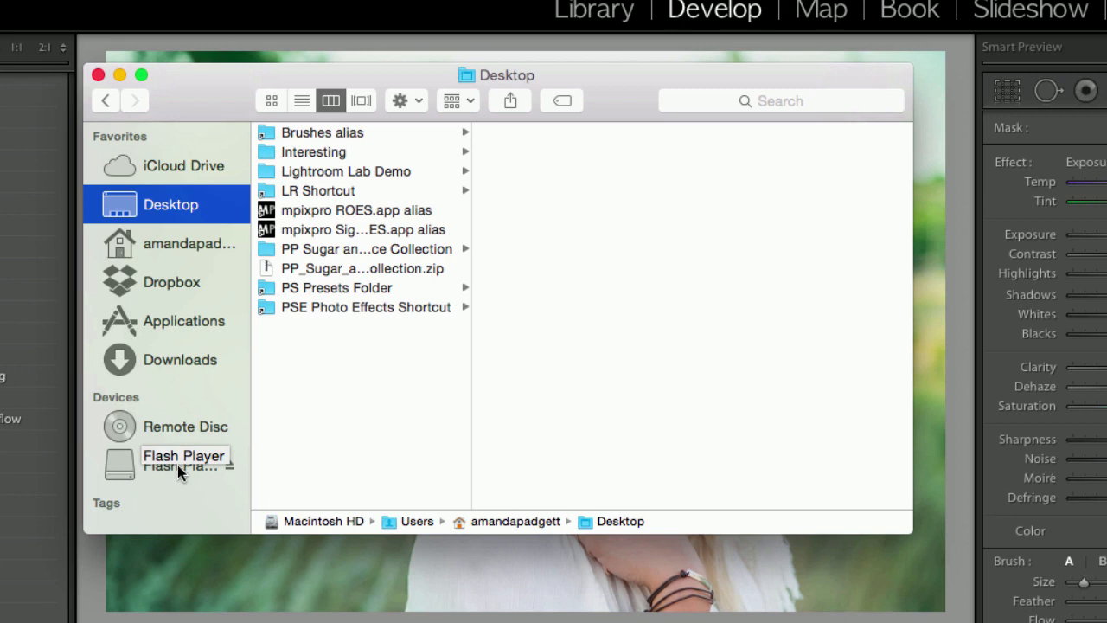
Flip between Downloads and Desktop to confirm the zip now lives only on the Desktop
{"action": "left_click", "coordinate": [179, 358]}
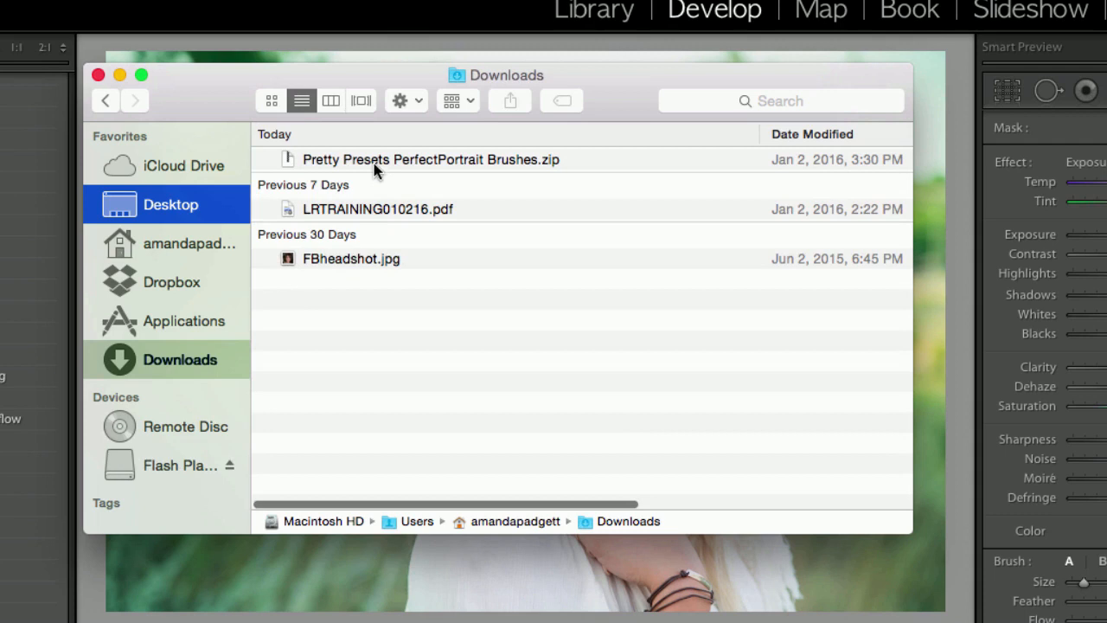
{"action": "left_click", "coordinate": [170, 204]}
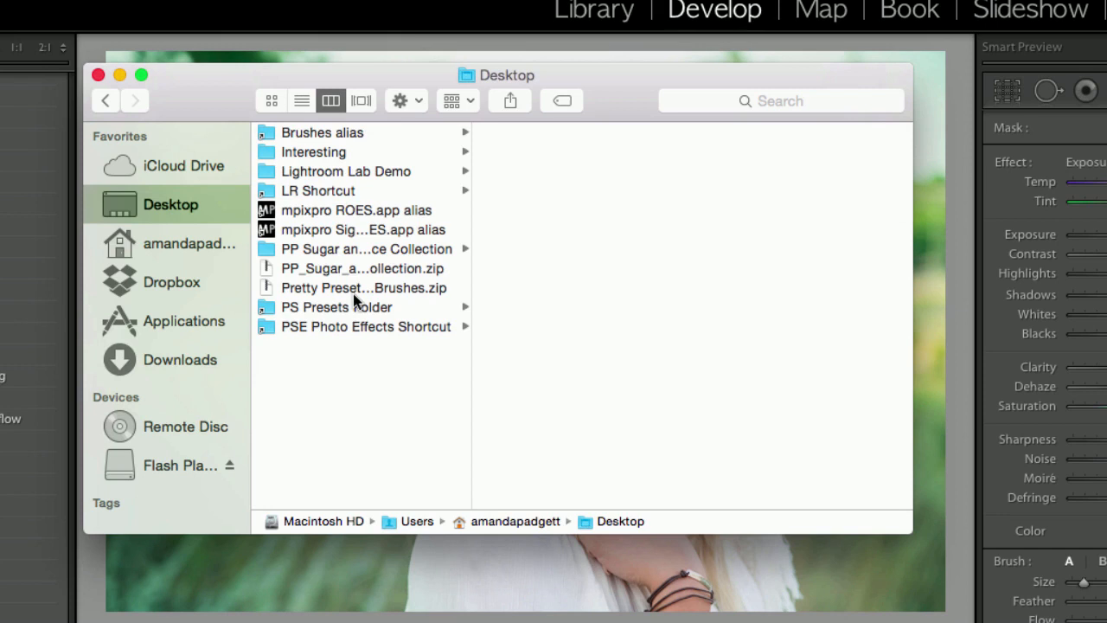
{"action": "left_click", "coordinate": [180, 358]}
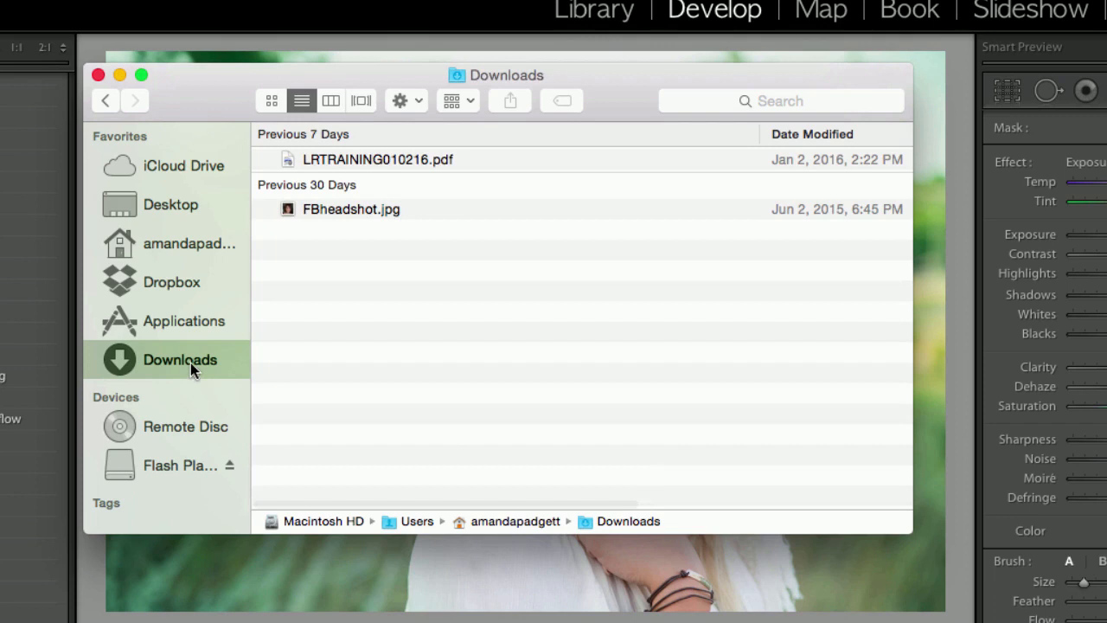
{"action": "left_click", "coordinate": [169, 204]}
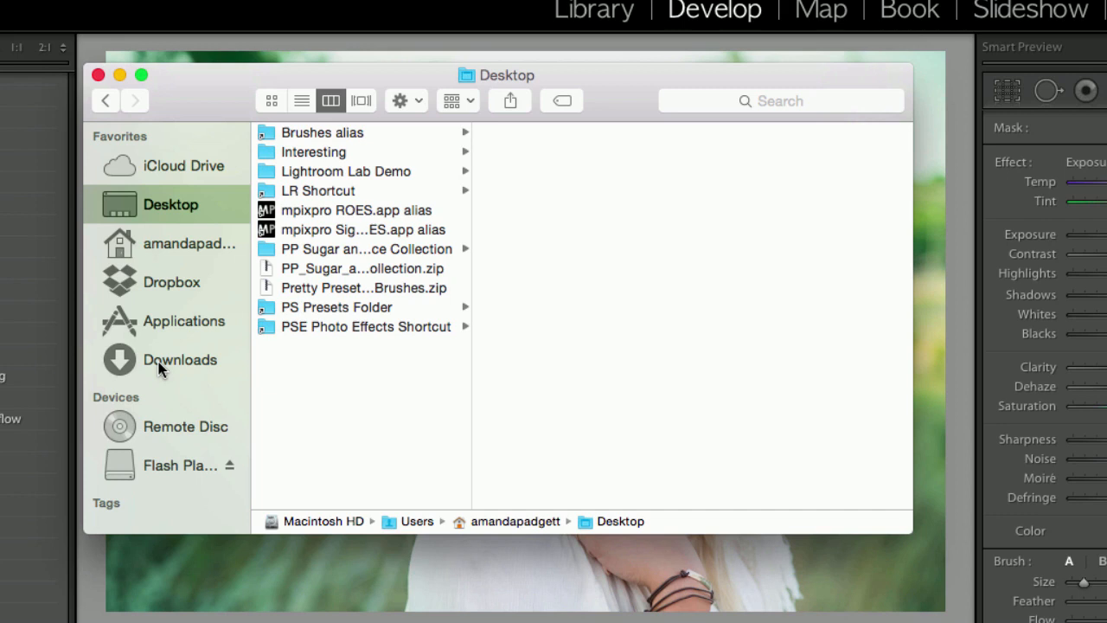
{"action": "mouse_move", "coordinate": [346, 290]}
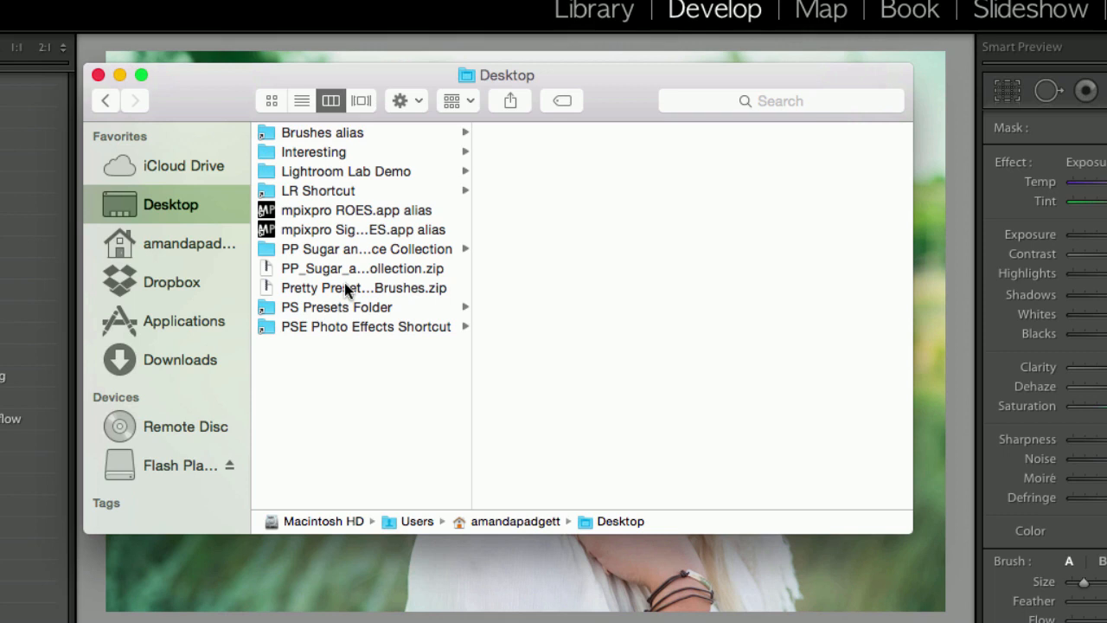
Extract the PerfectPortrait Brushes zip so its brushes folder appears on the Desktop
{"action": "left_click", "coordinate": [363, 287]}
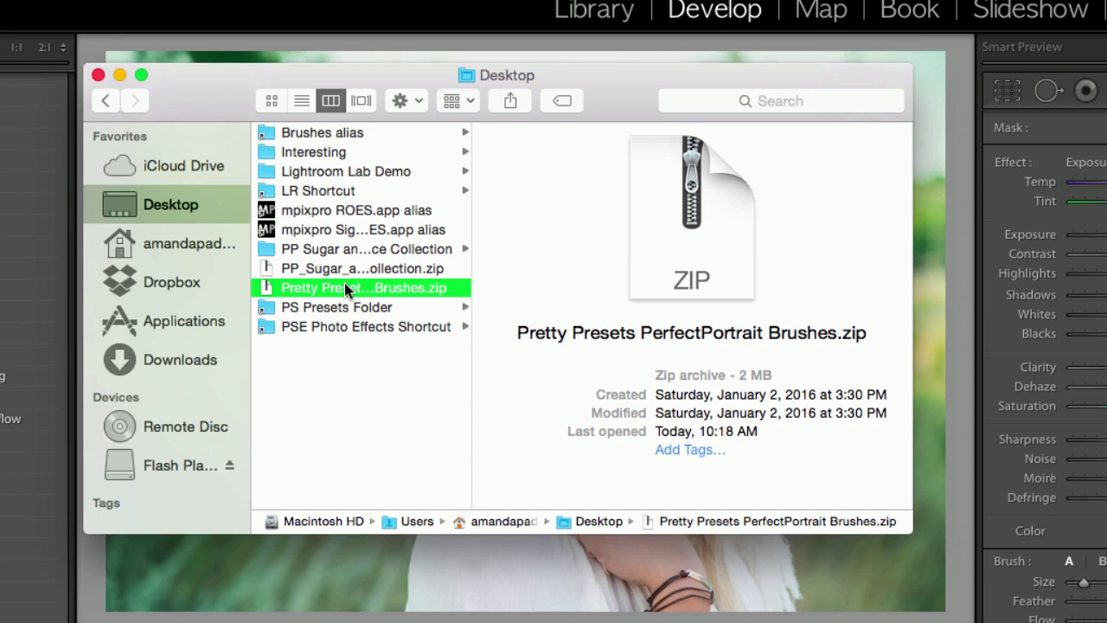
{"action": "right_click", "coordinate": [363, 287]}
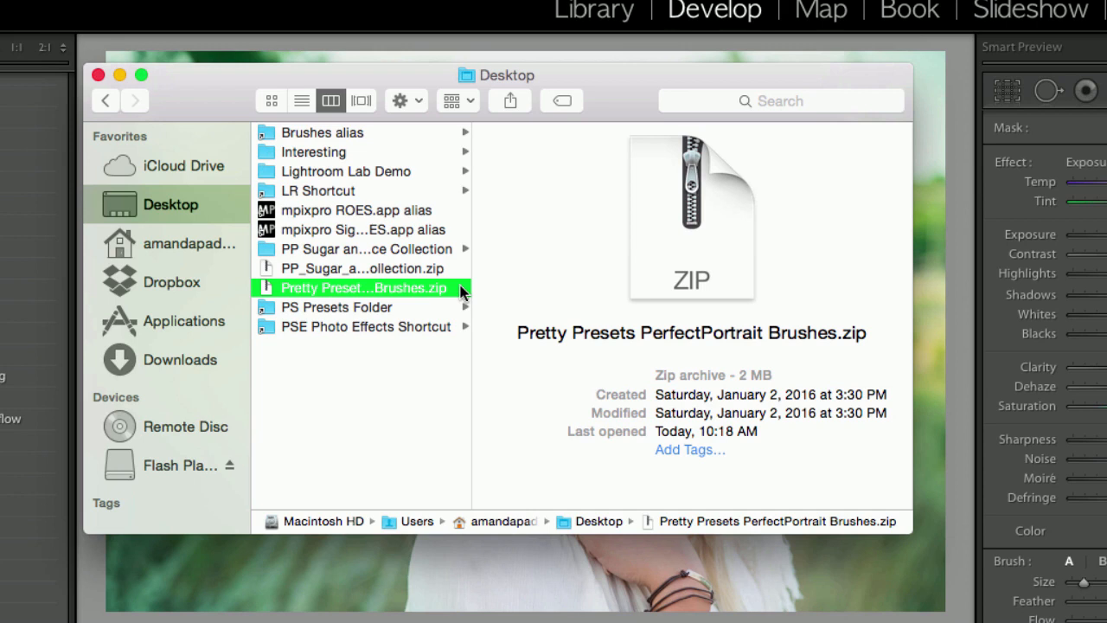
{"action": "double_click", "coordinate": [372, 287]}
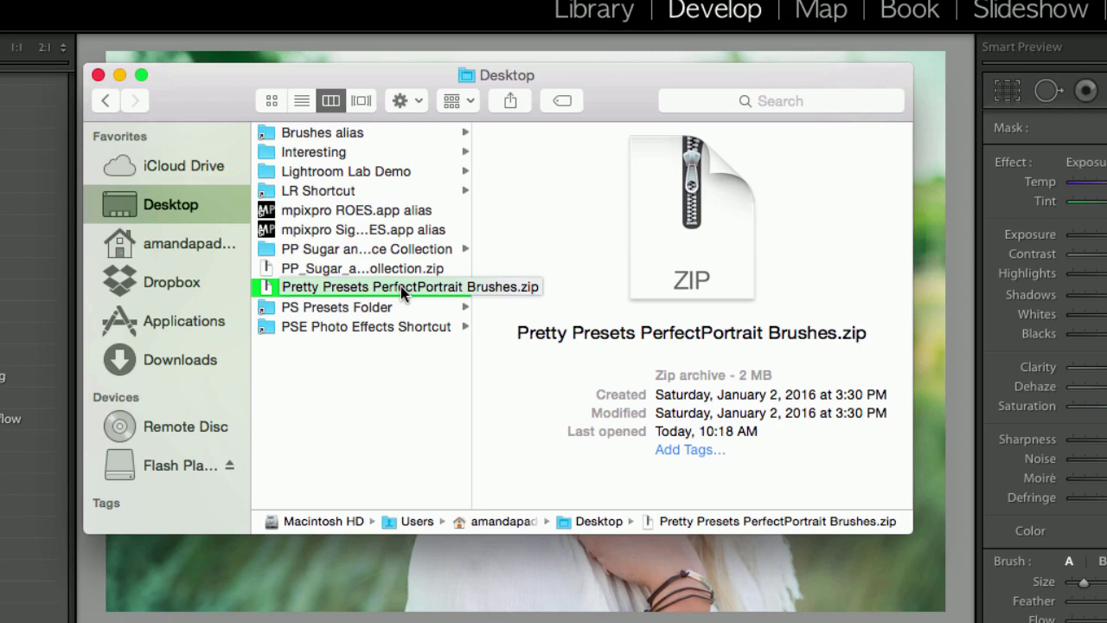
{"action": "double_click", "coordinate": [398, 287]}
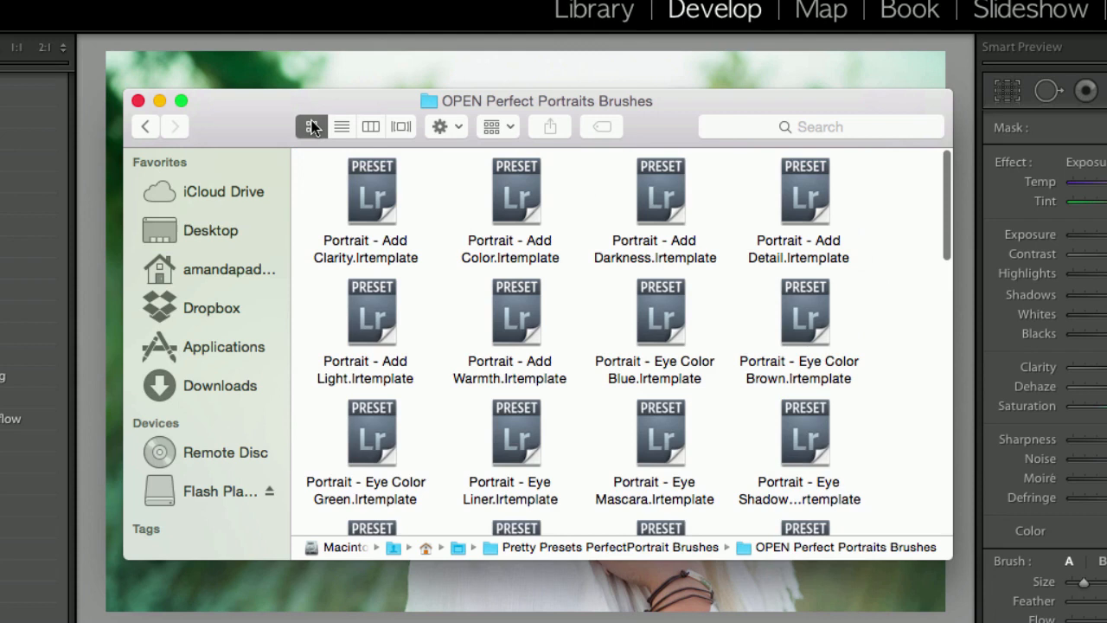
Go up to the extracted folder and enter the OPEN Perfect Portraits Brushes folder
{"action": "left_click", "coordinate": [145, 126]}
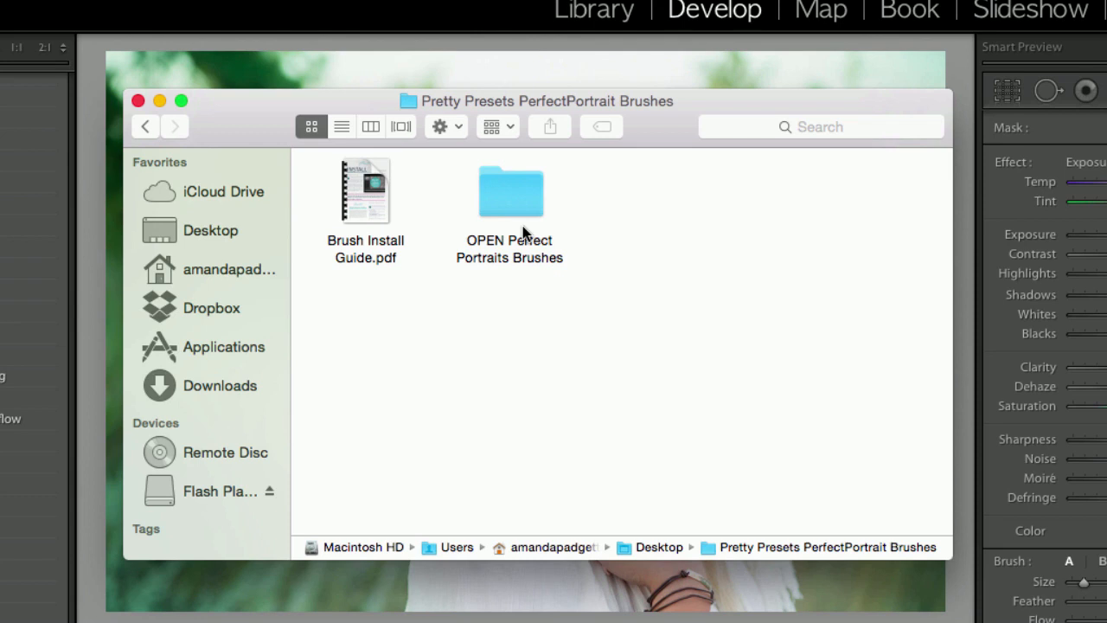
{"action": "double_click", "coordinate": [508, 190]}
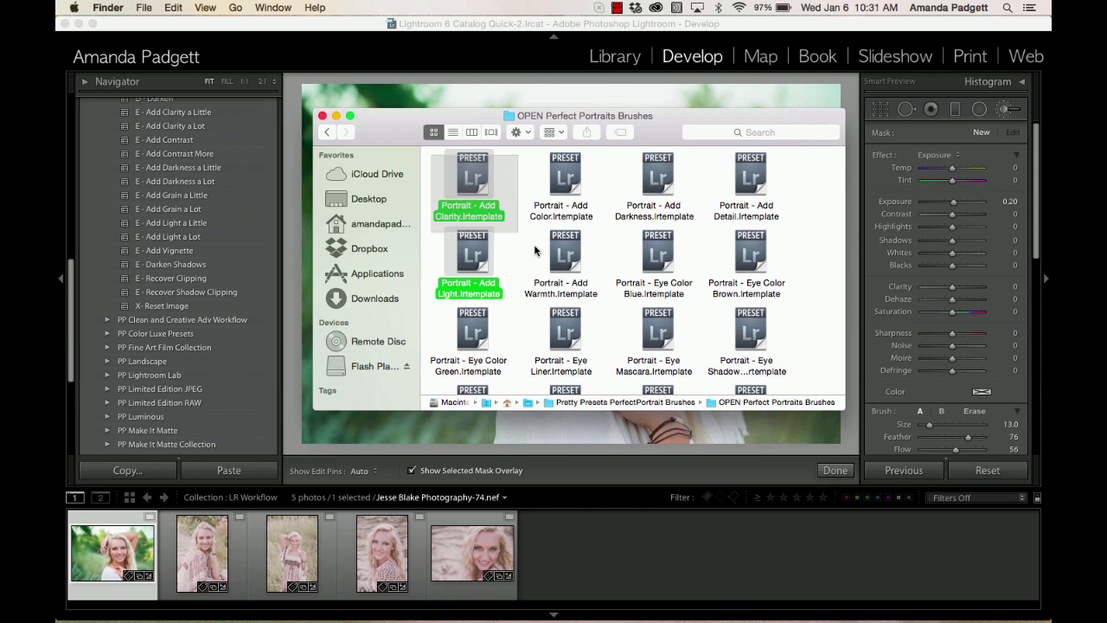
Select every .lrtemplate brush file in the folder and copy them with Edit > Copy
{"action": "scroll", "scroll_direction": "down", "scroll_amount": 3}
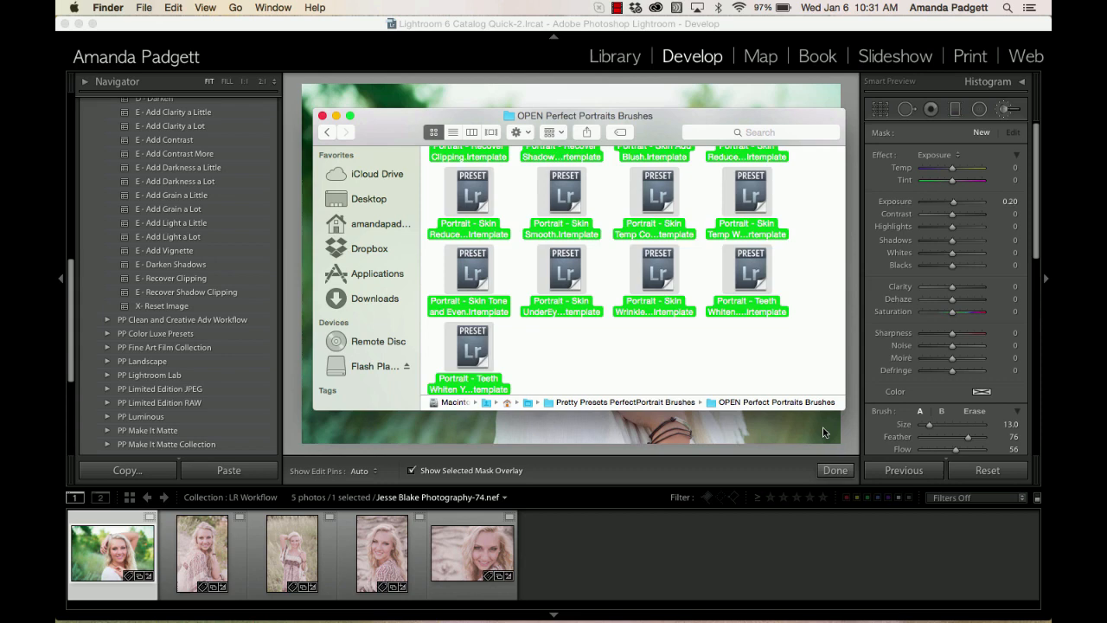
{"action": "scroll", "scroll_direction": "up", "scroll_amount": 3}
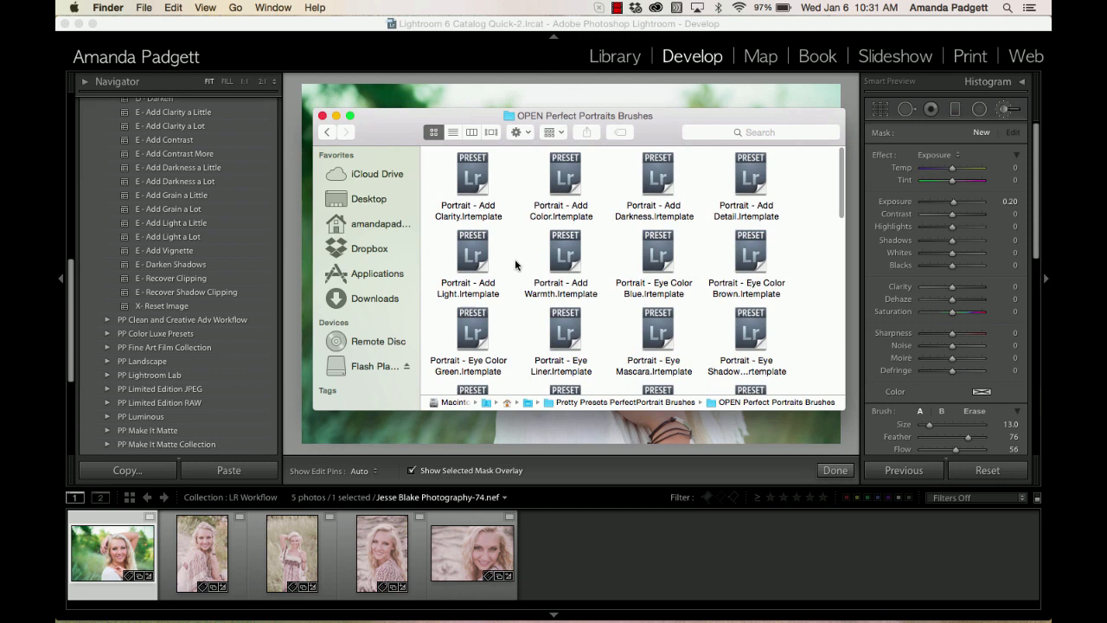
{"action": "key", "text": "cmd+a"}
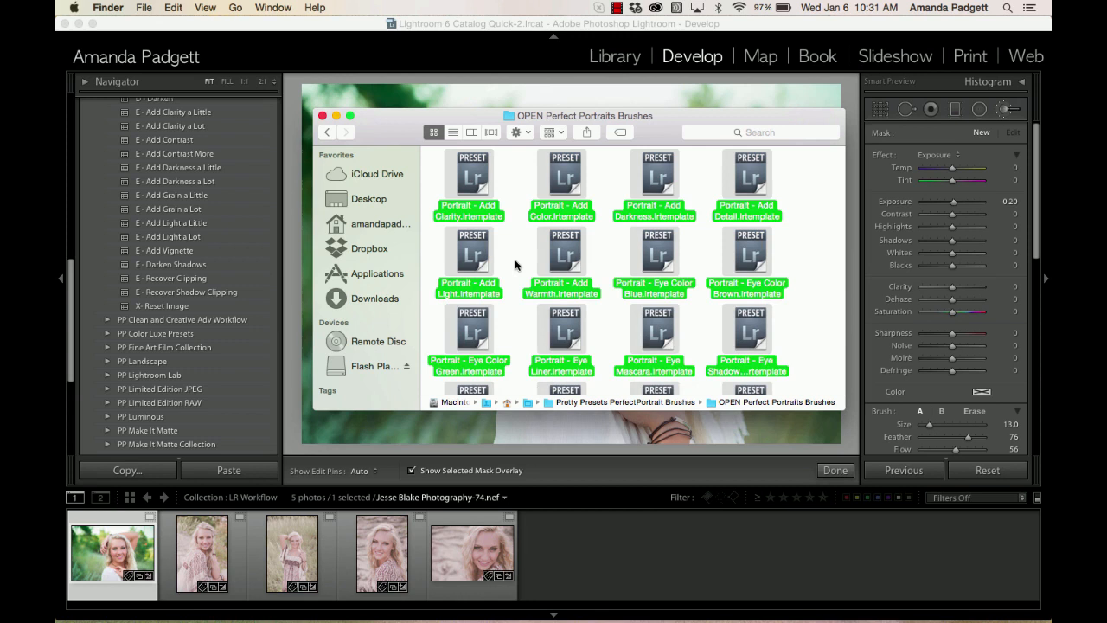
{"action": "mouse_move", "coordinate": [266, 21]}
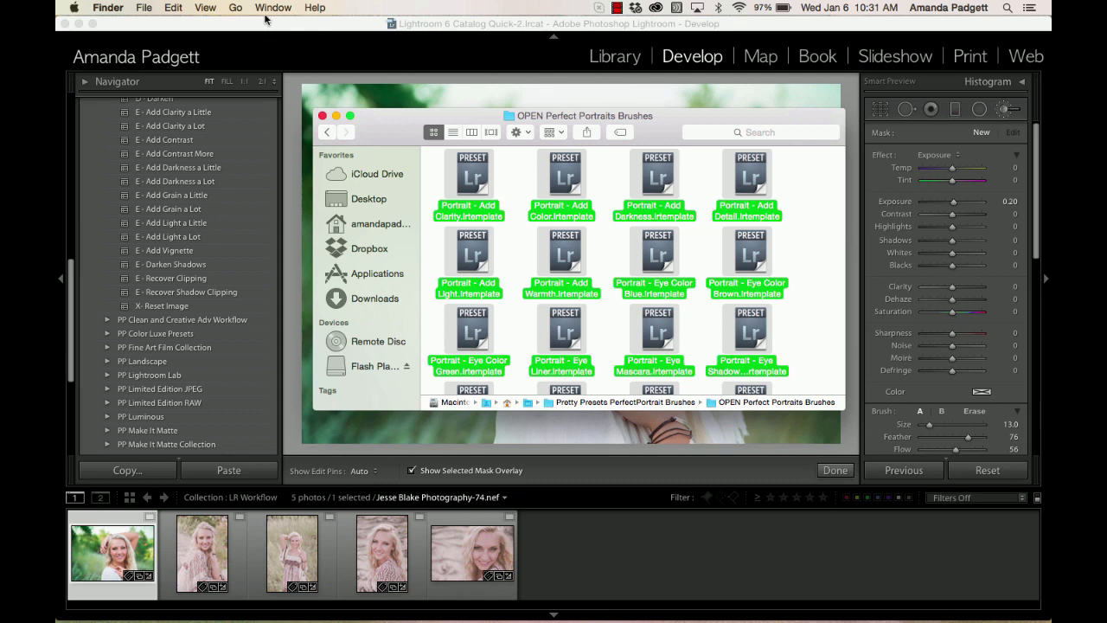
{"action": "left_click", "coordinate": [173, 6]}
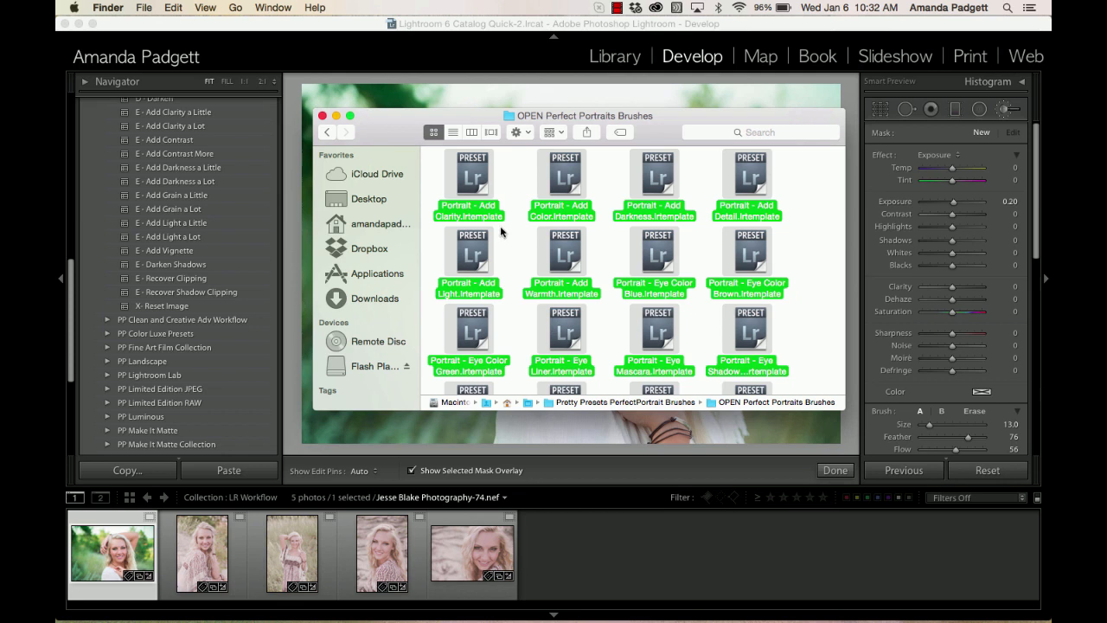
{"action": "mouse_move", "coordinate": [536, 244]}
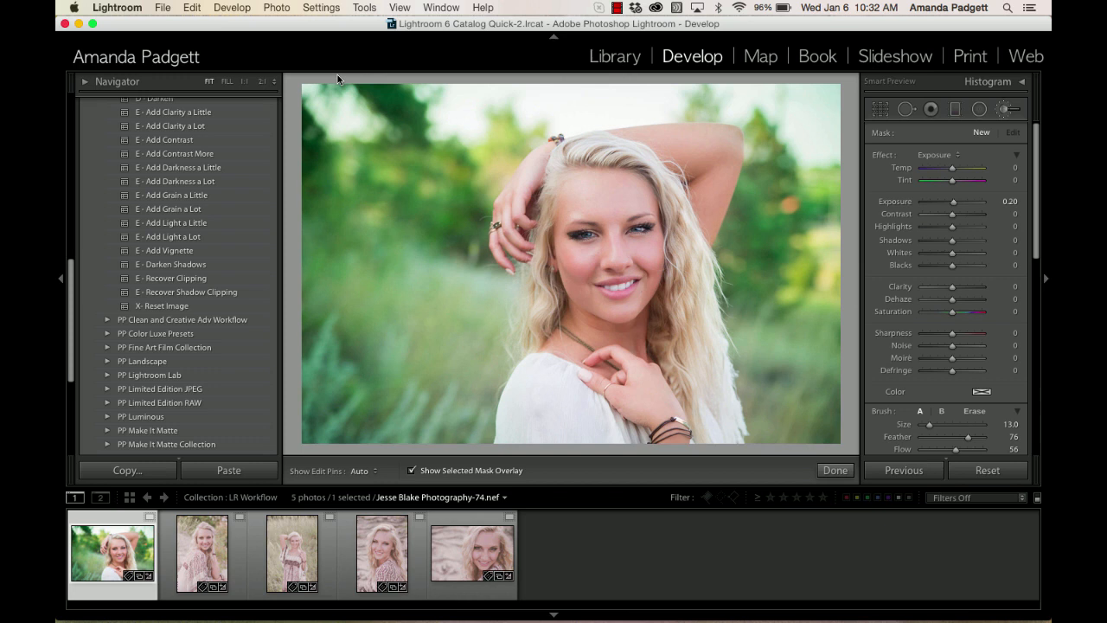
From Lightroom Preferences' Presets panel, reveal the Lightroom presets folder in Finder
{"action": "left_click", "coordinate": [191, 7]}
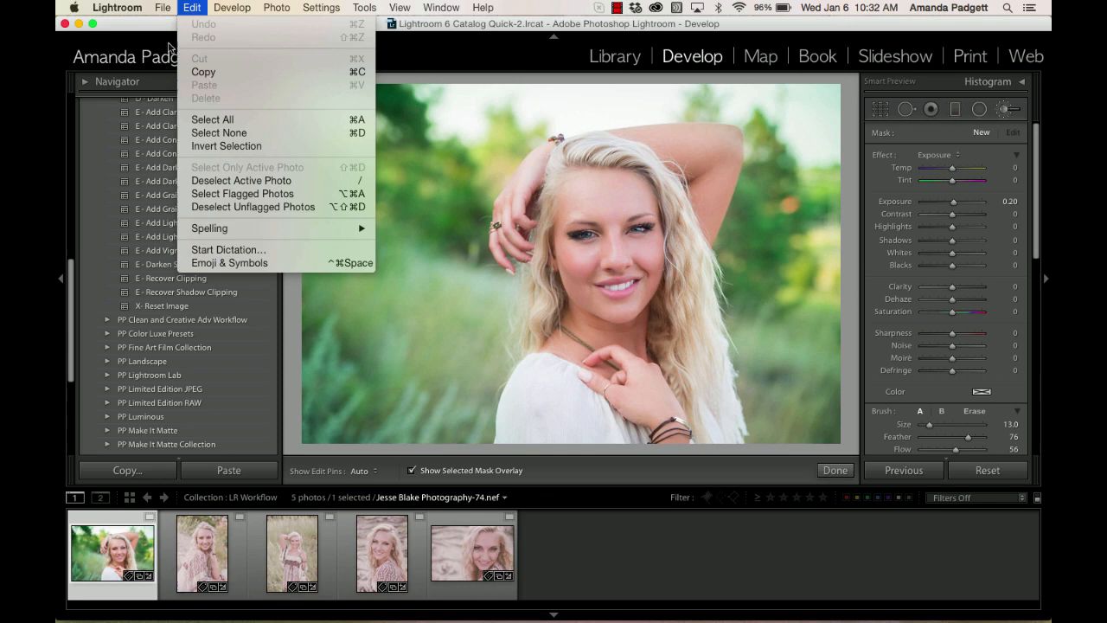
{"action": "left_click", "coordinate": [118, 7]}
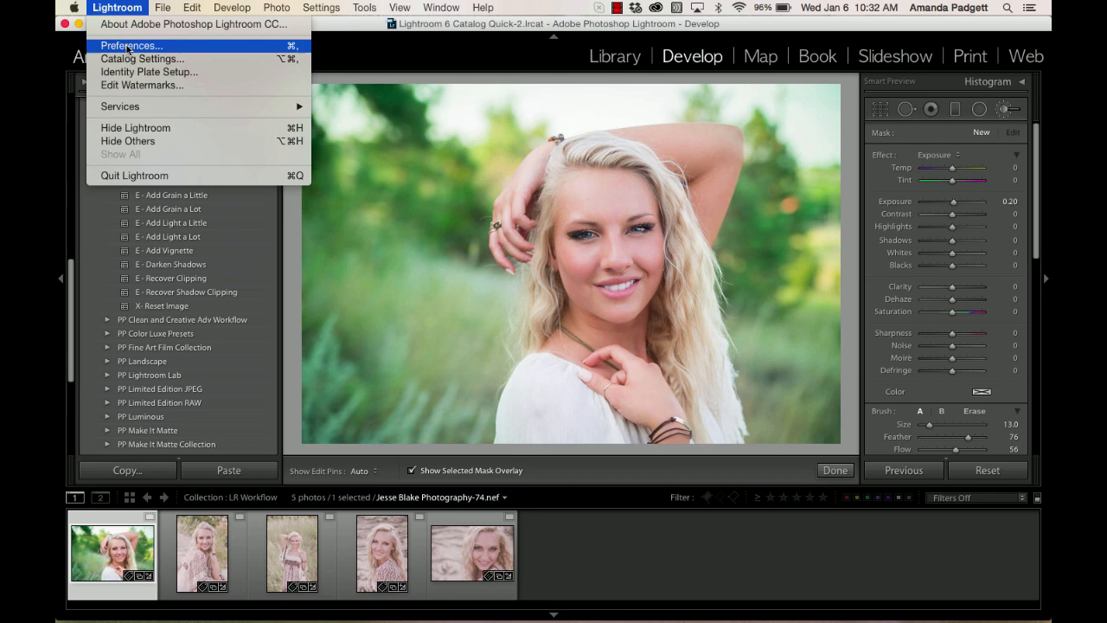
{"action": "mouse_move", "coordinate": [118, 7]}
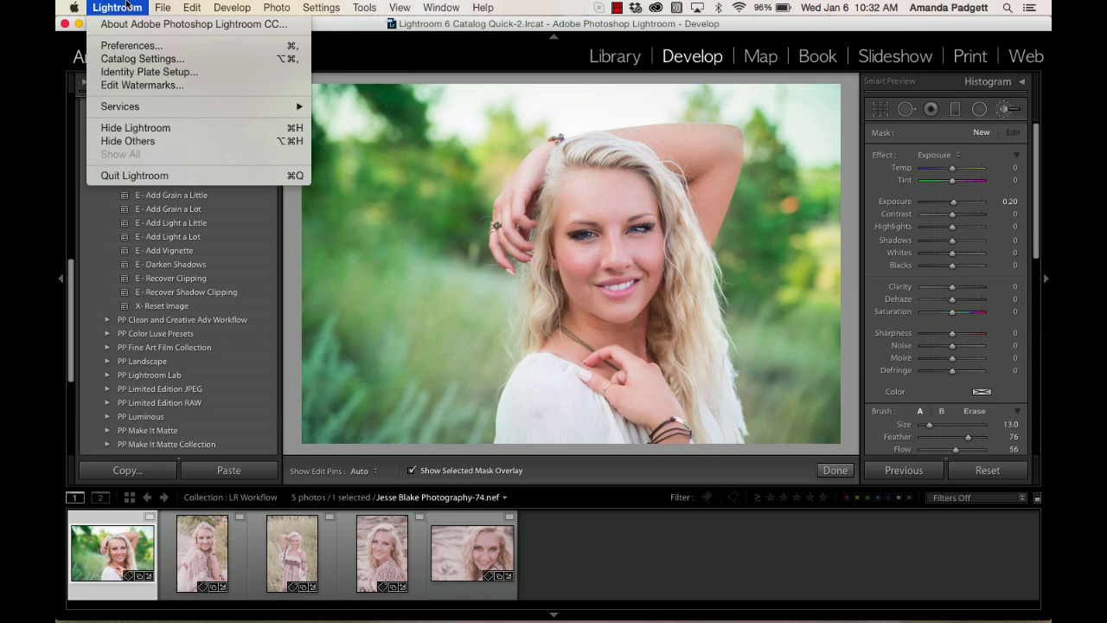
{"action": "left_click", "coordinate": [131, 45]}
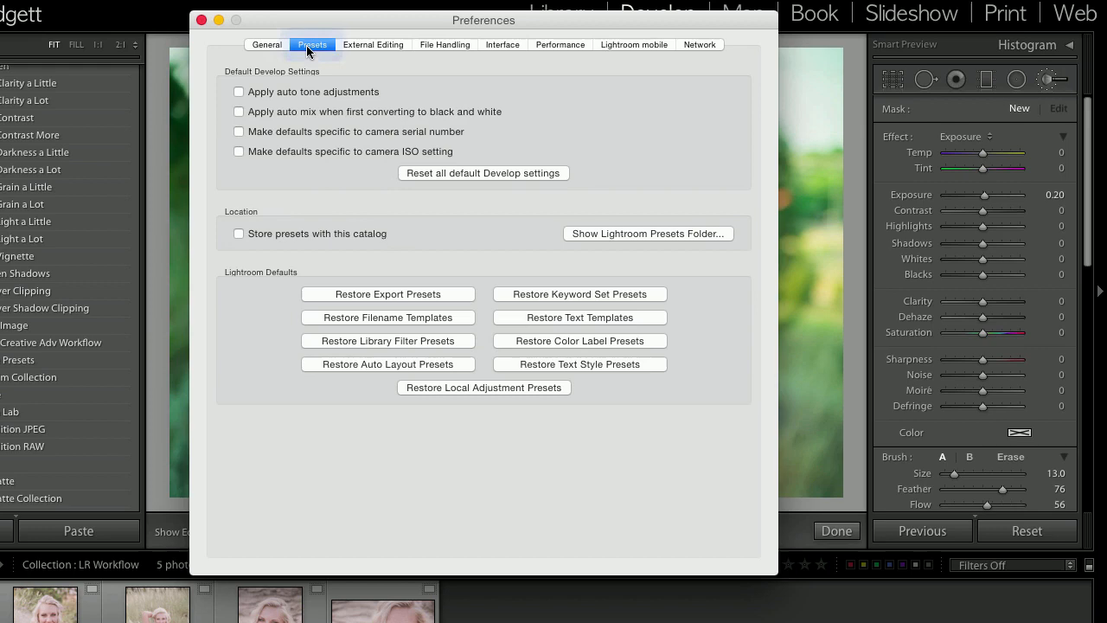
{"action": "left_click", "coordinate": [647, 234]}
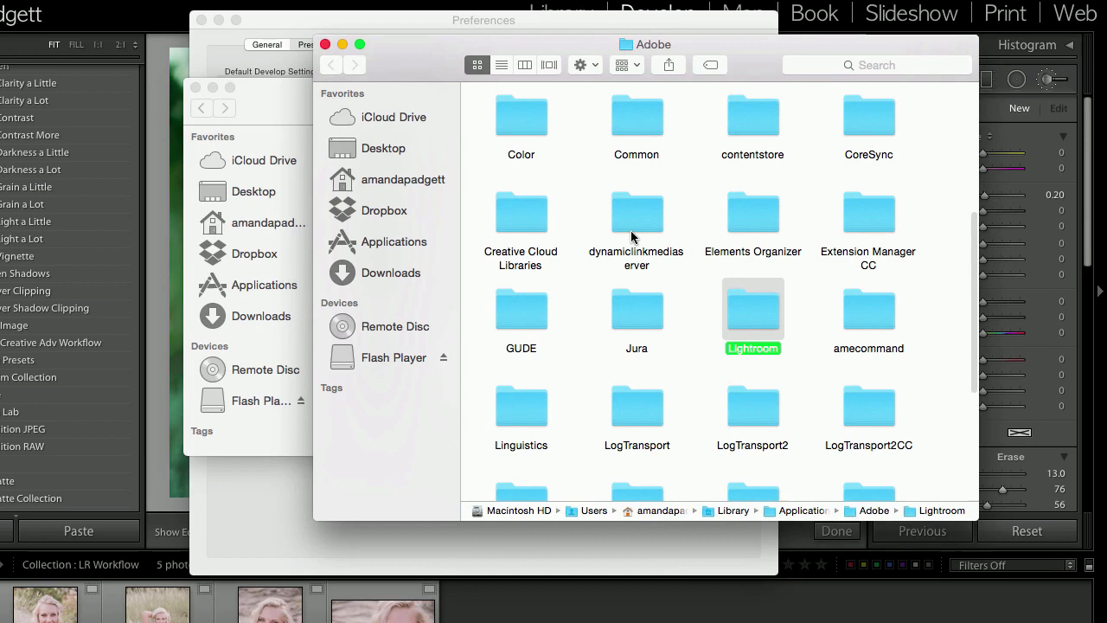
{"action": "mouse_move", "coordinate": [488, 320]}
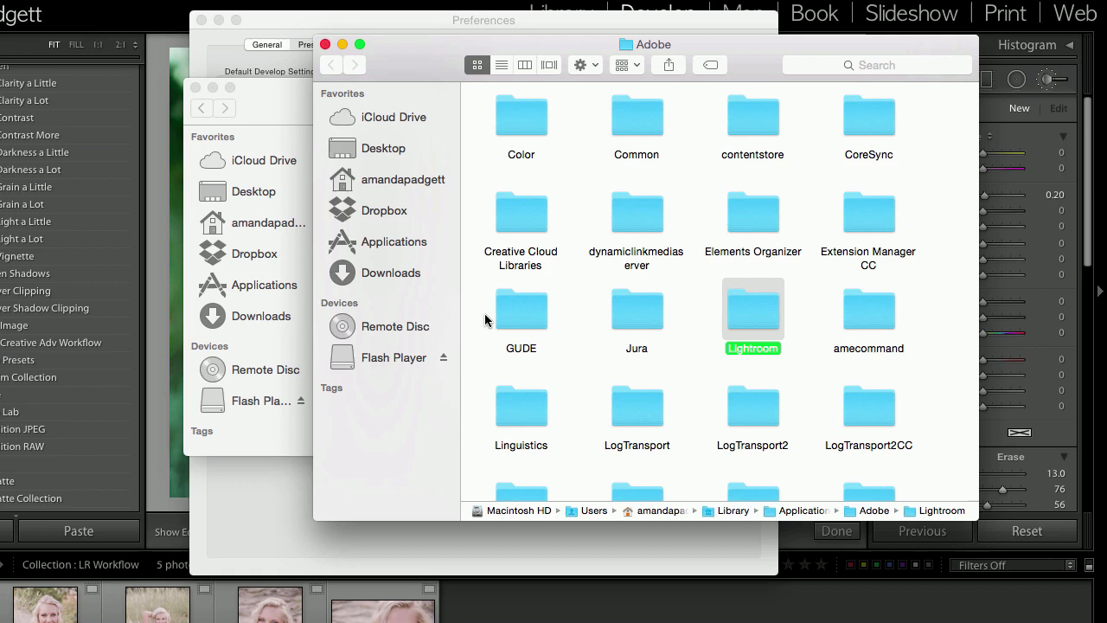
Enter the Lightroom folder and browse its preset subfolders down to Local Adjustment Presets
{"action": "left_click", "coordinate": [502, 66]}
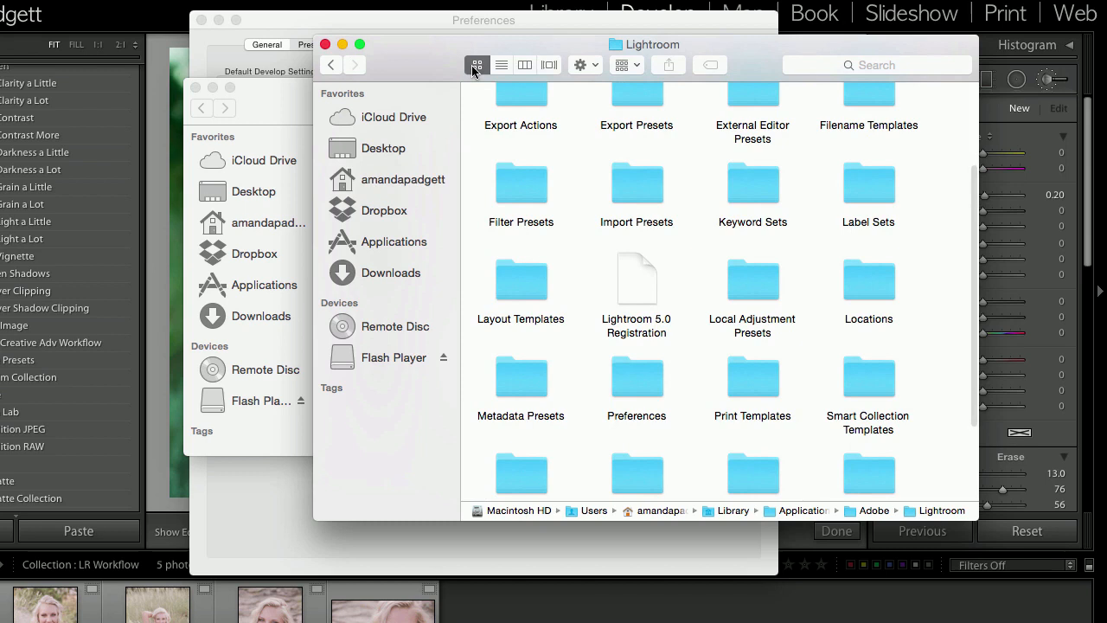
{"action": "mouse_move", "coordinate": [683, 240]}
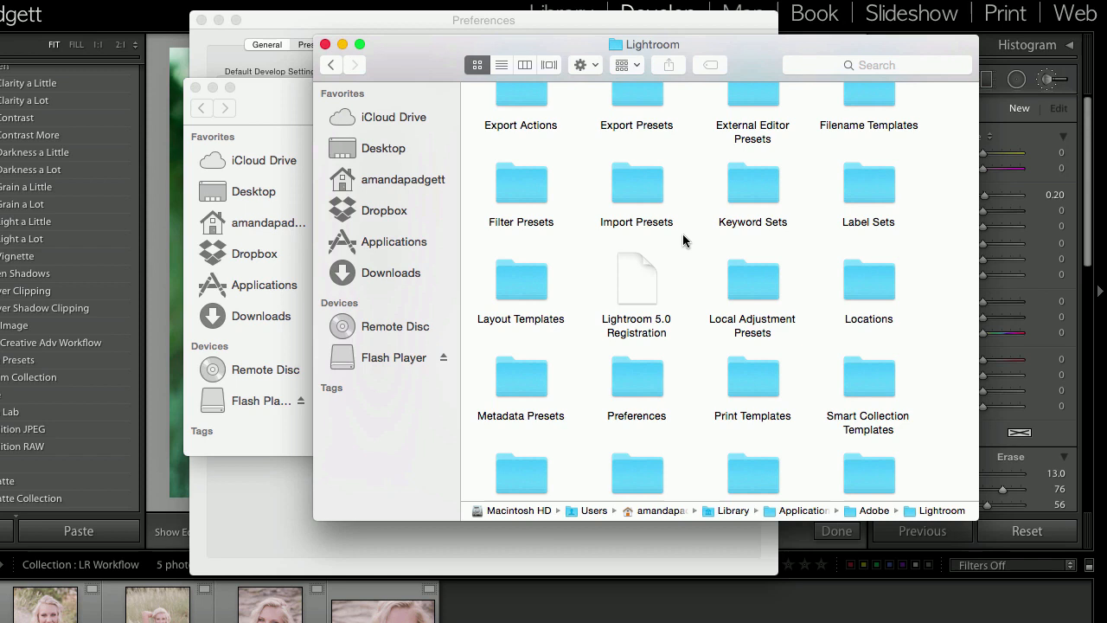
{"action": "scroll", "scroll_direction": "down", "scroll_amount": 3}
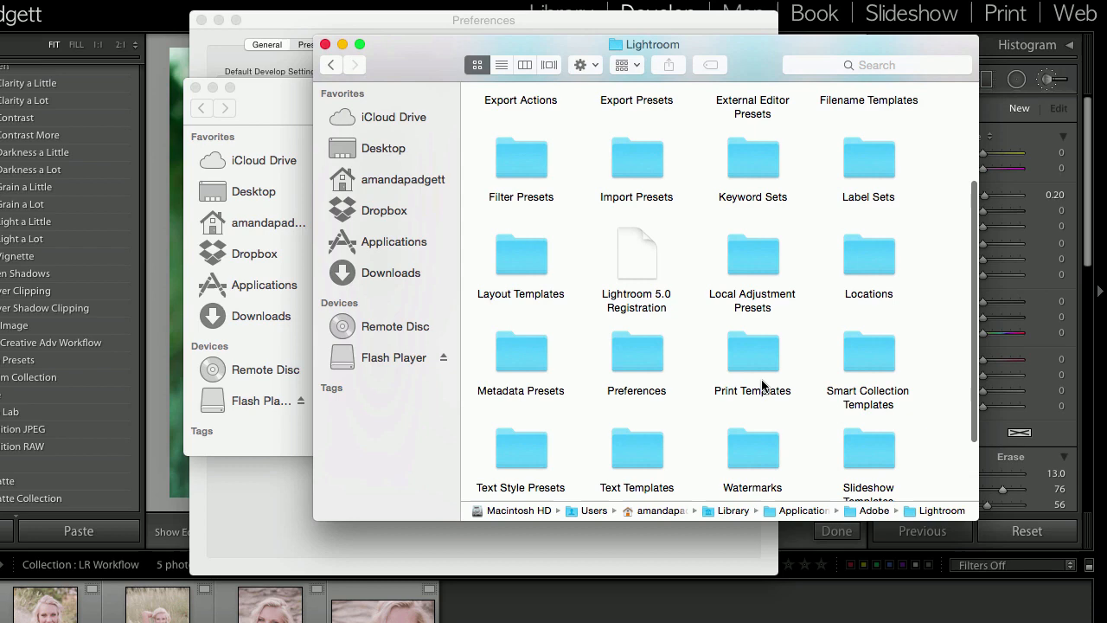
Show Local Adjustment Presets and its brush templates in Finder's column view
{"action": "double_click", "coordinate": [750, 256]}
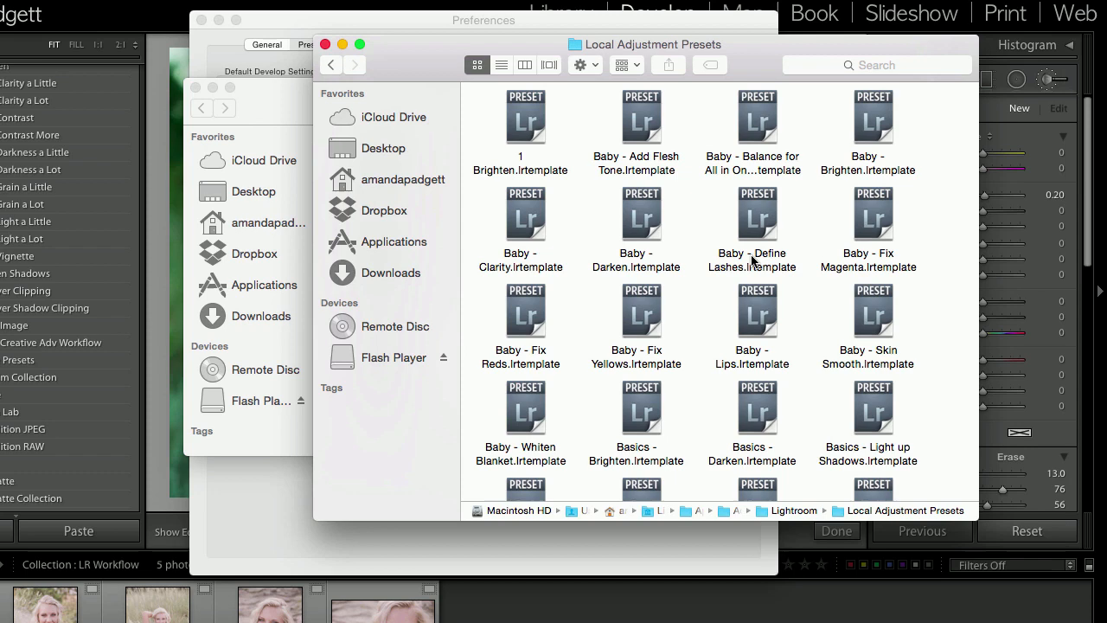
{"action": "left_click", "coordinate": [502, 65]}
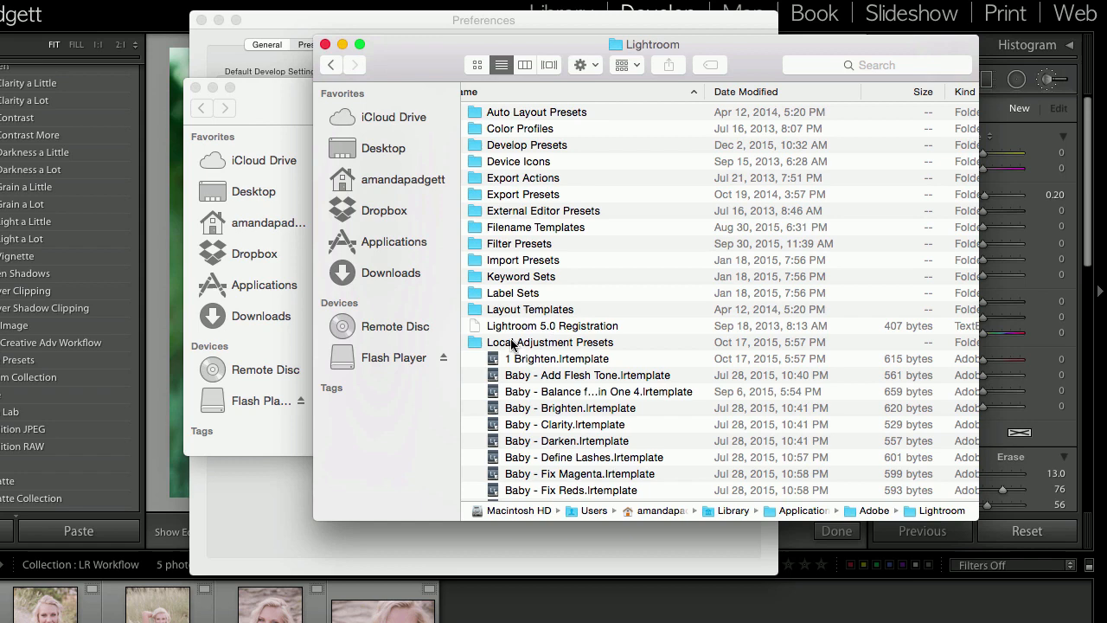
{"action": "left_click", "coordinate": [526, 64]}
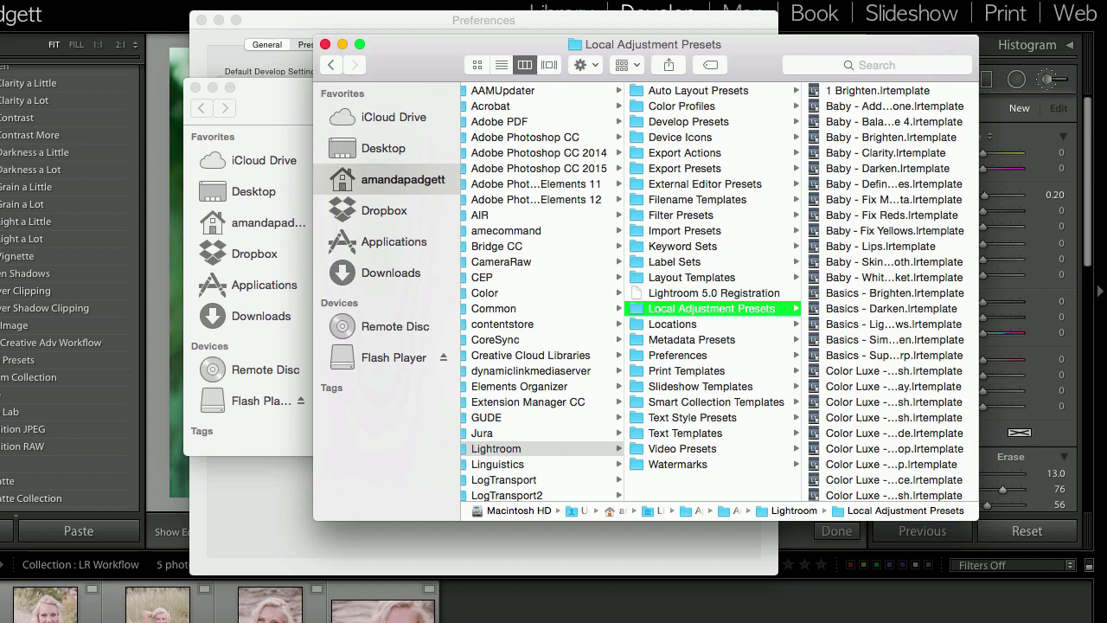
{"action": "mouse_move", "coordinate": [683, 256]}
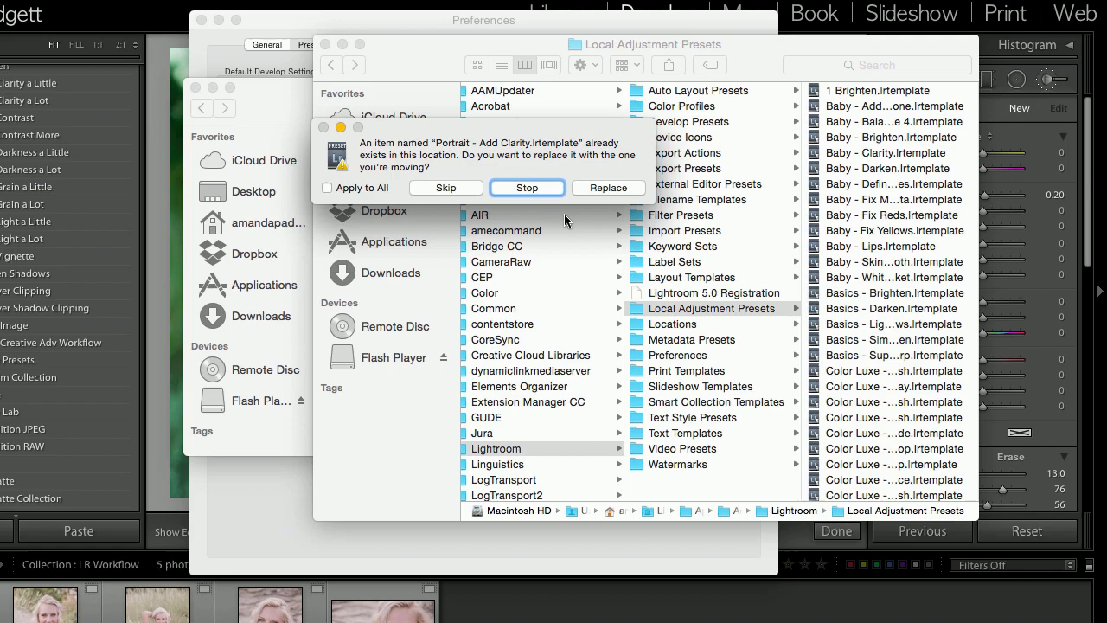
Paste the Portrait brush templates into Local Adjustment Presets, replacing existing copies
{"action": "left_click", "coordinate": [526, 187]}
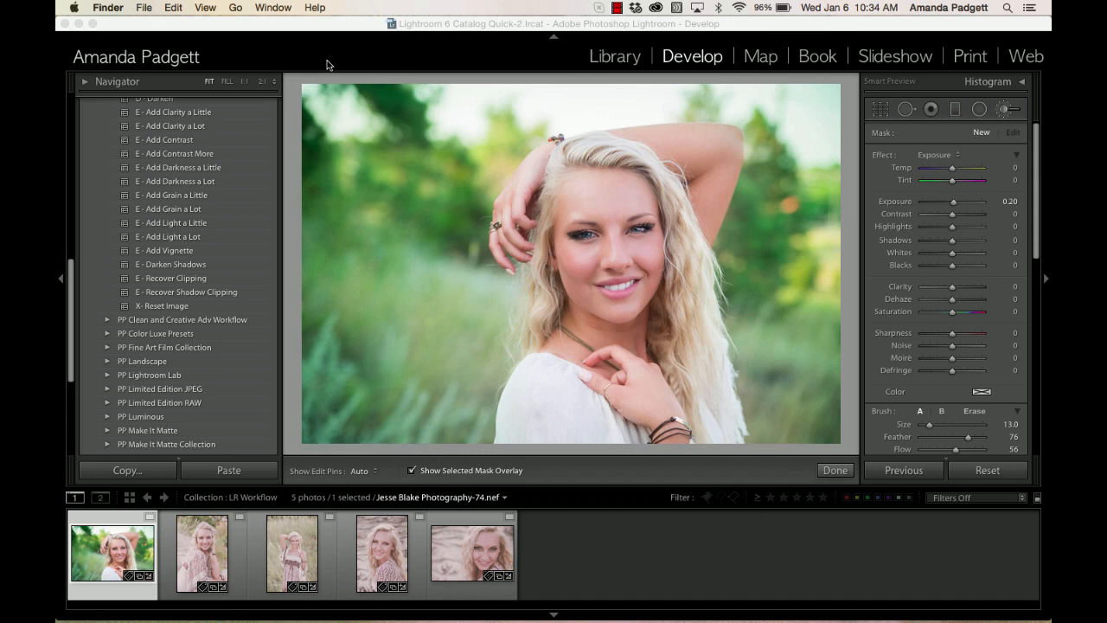
Bring Lightroom's Develop module back to the front with the brush settings visible
{"action": "left_click", "coordinate": [571, 260]}
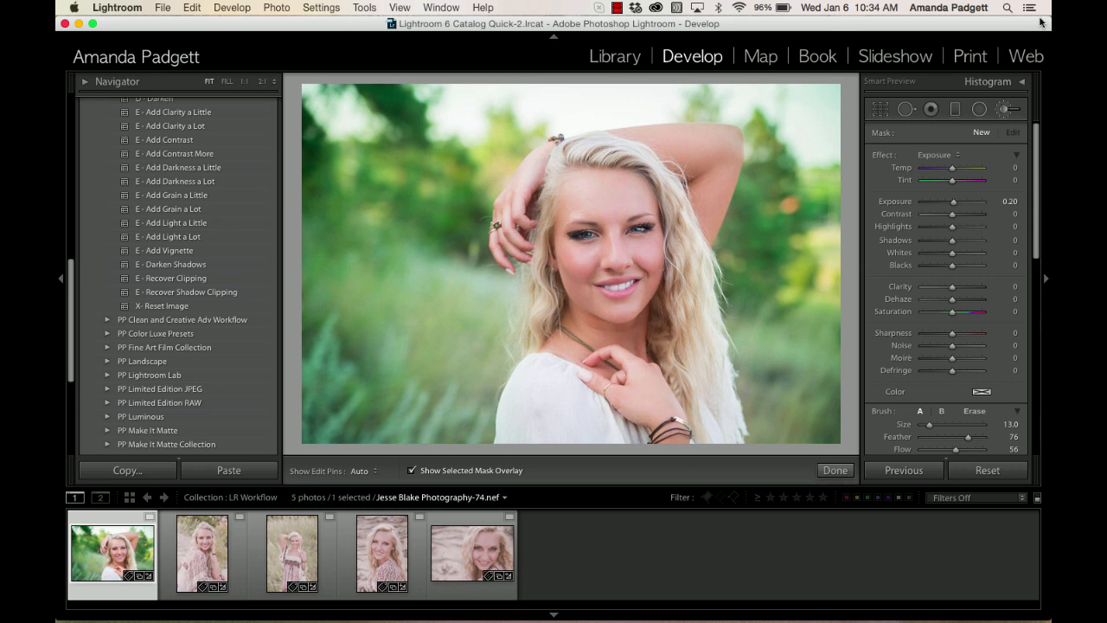
{"action": "left_click", "coordinate": [118, 7]}
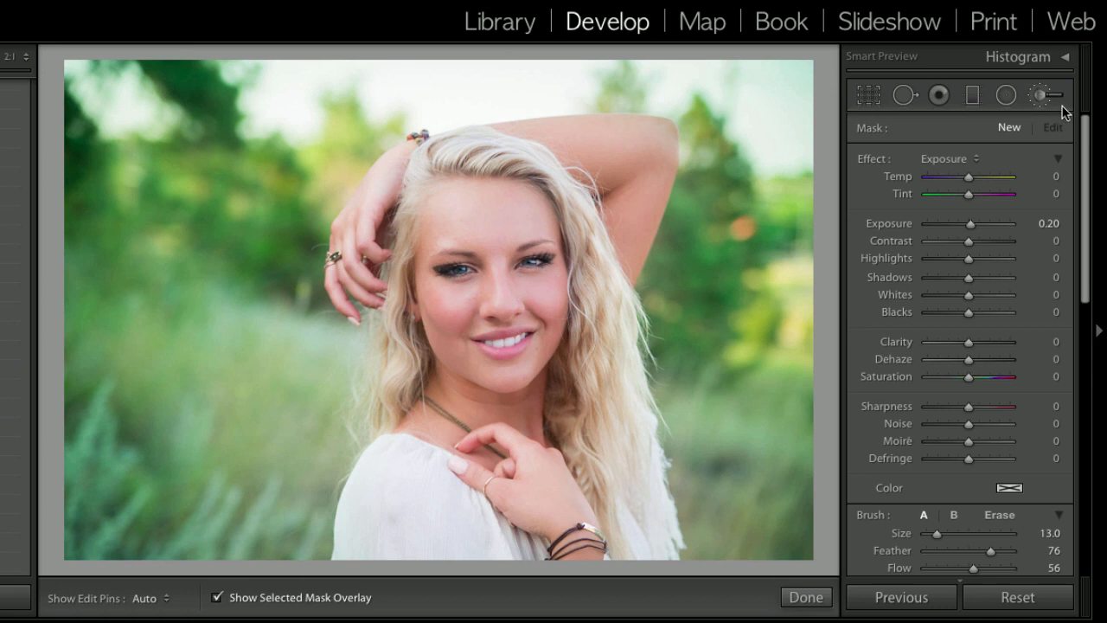
{"action": "mouse_move", "coordinate": [1041, 95]}
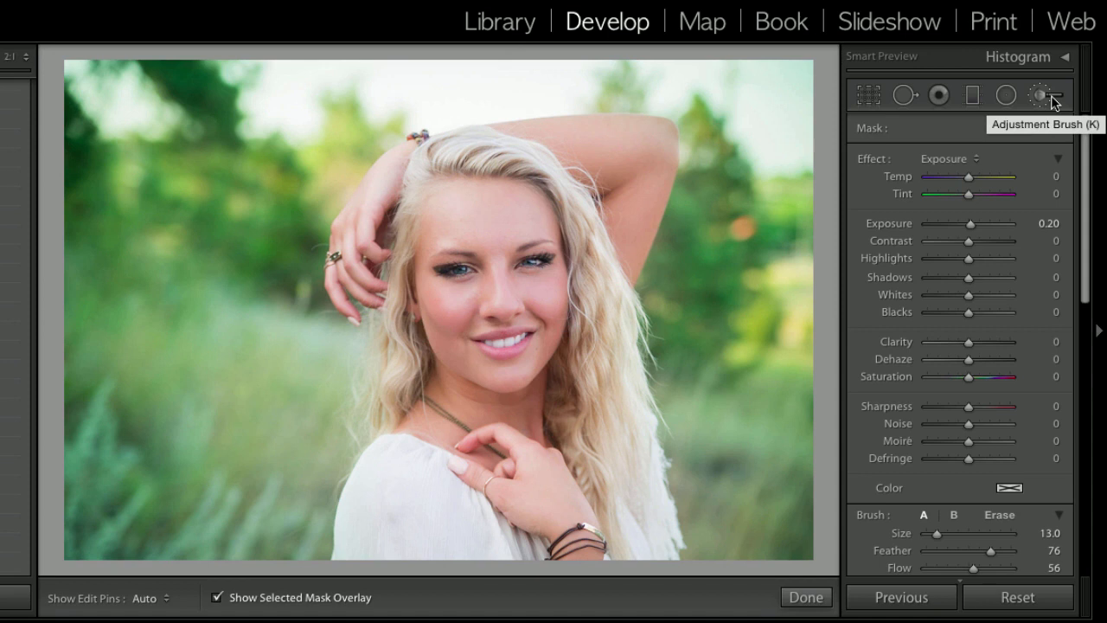
Reset the Adjustment Brush and list its effects to find the new Portrait presets
{"action": "left_click", "coordinate": [1041, 95]}
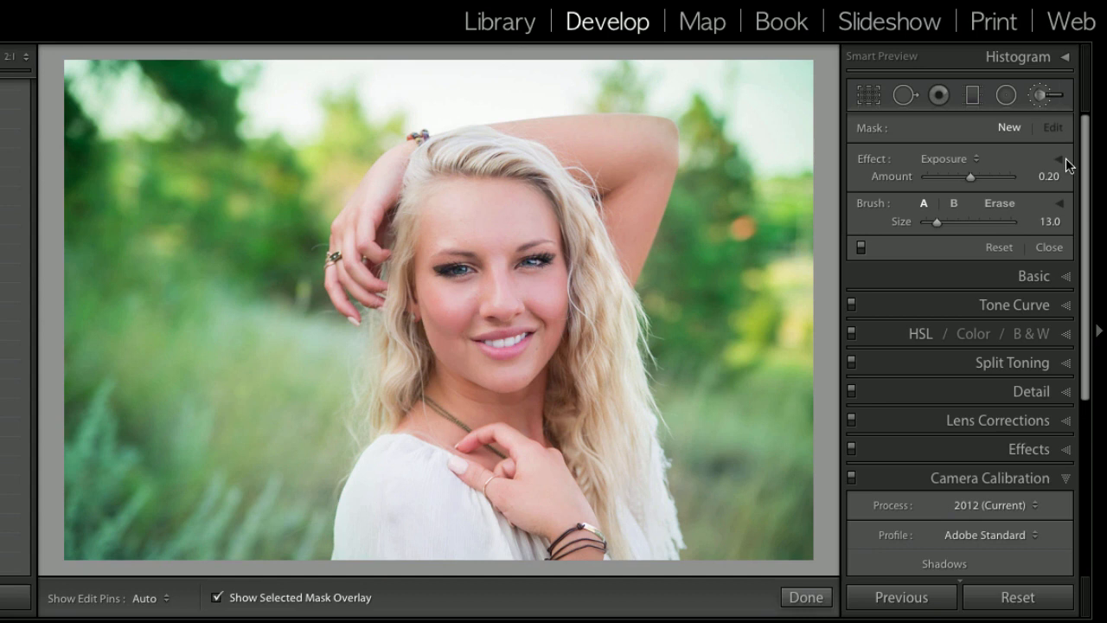
{"action": "left_click", "coordinate": [1059, 159]}
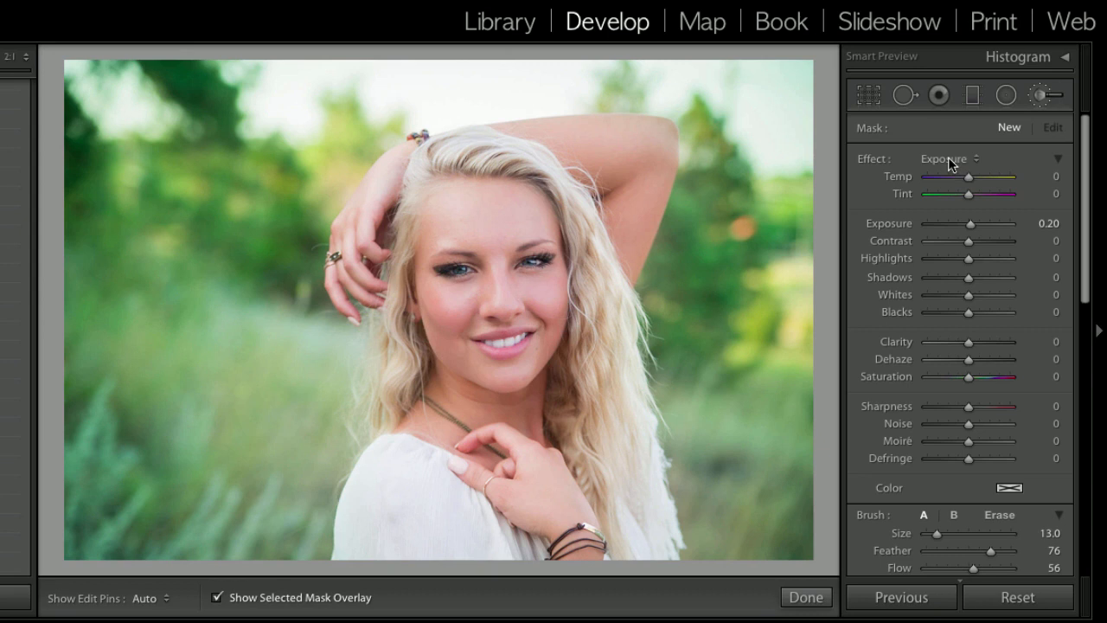
{"action": "left_click", "coordinate": [943, 159]}
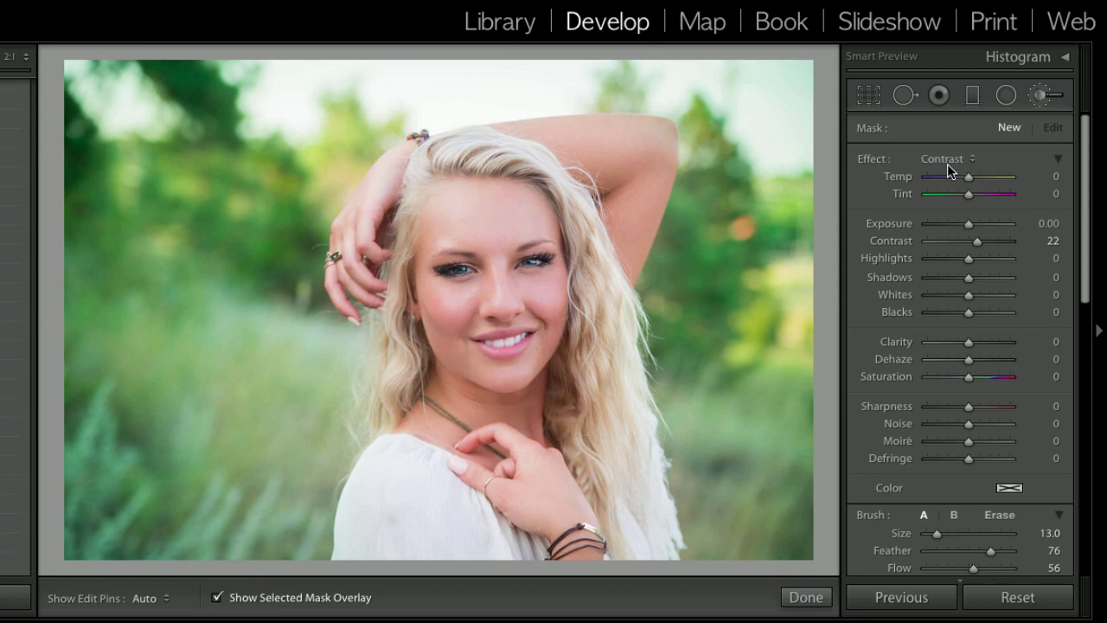
{"action": "left_click", "coordinate": [977, 159]}
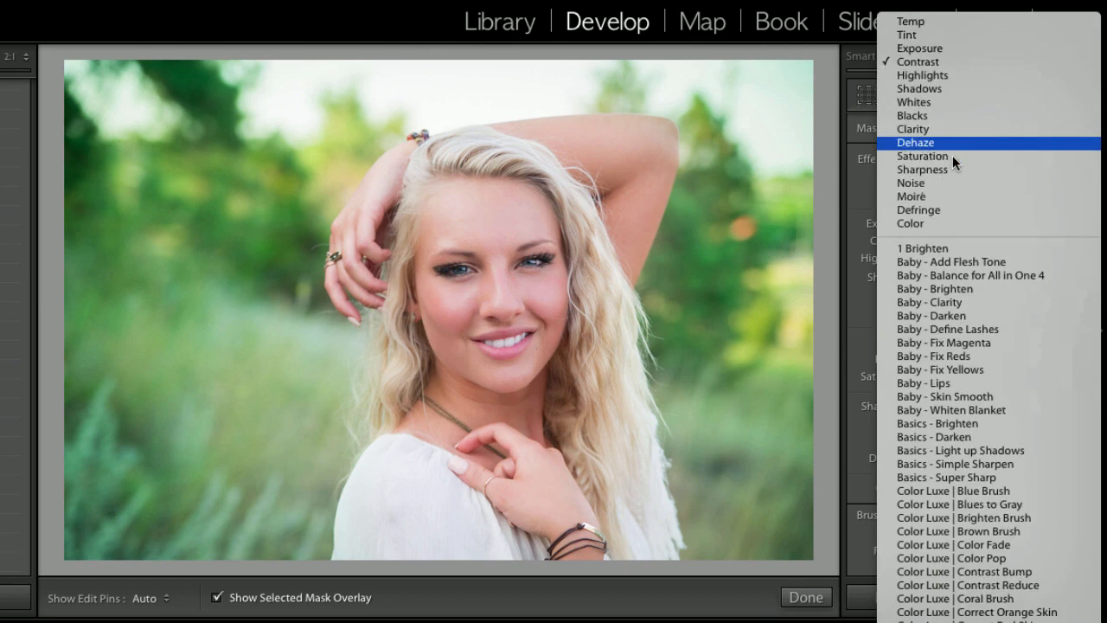
{"action": "scroll", "scroll_direction": "down", "scroll_amount": 3}
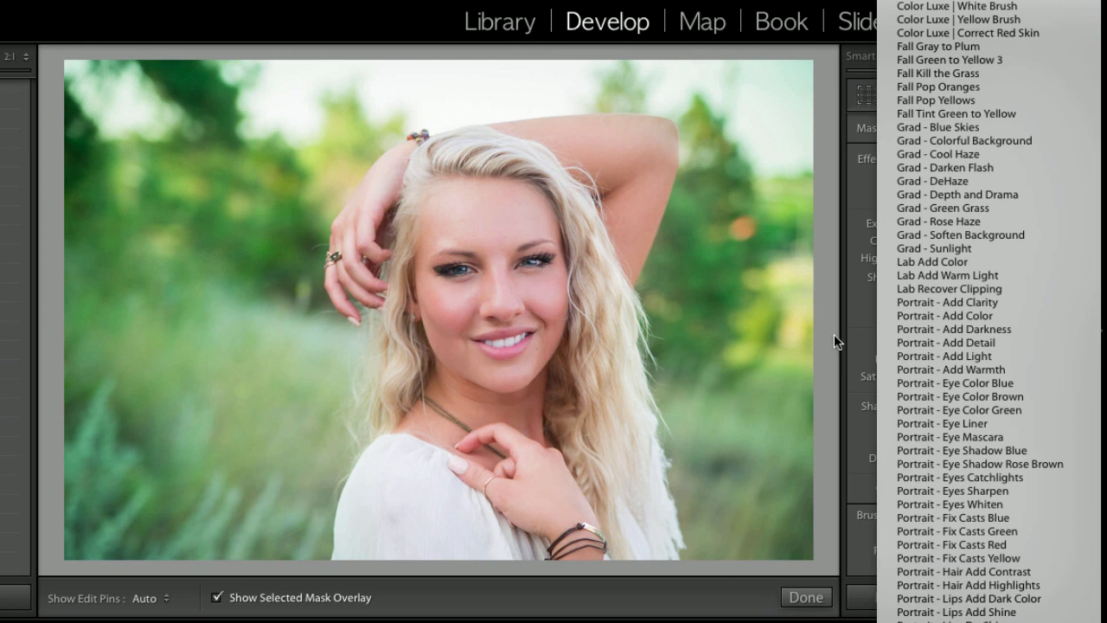